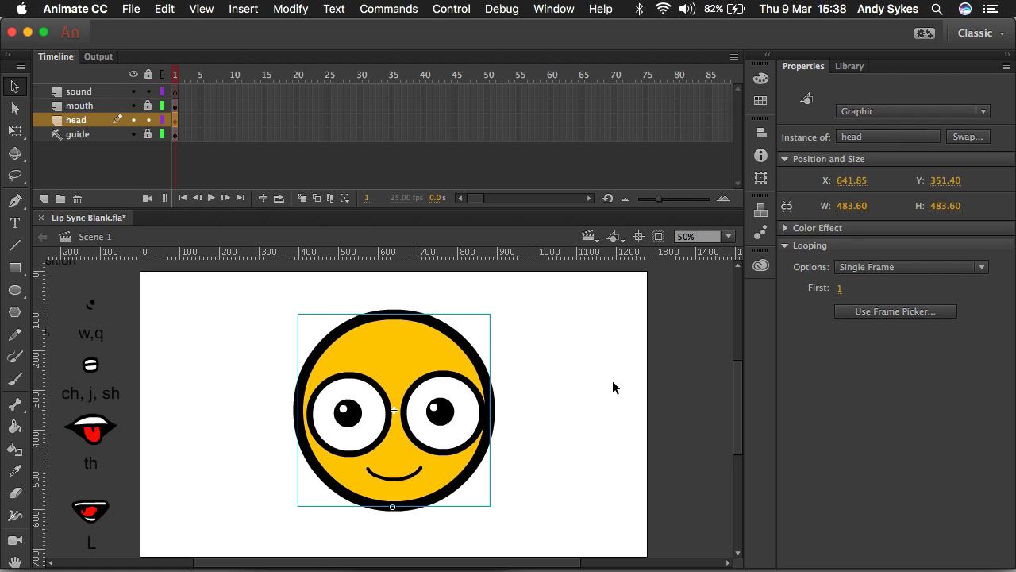
mouse_move(813, 253)
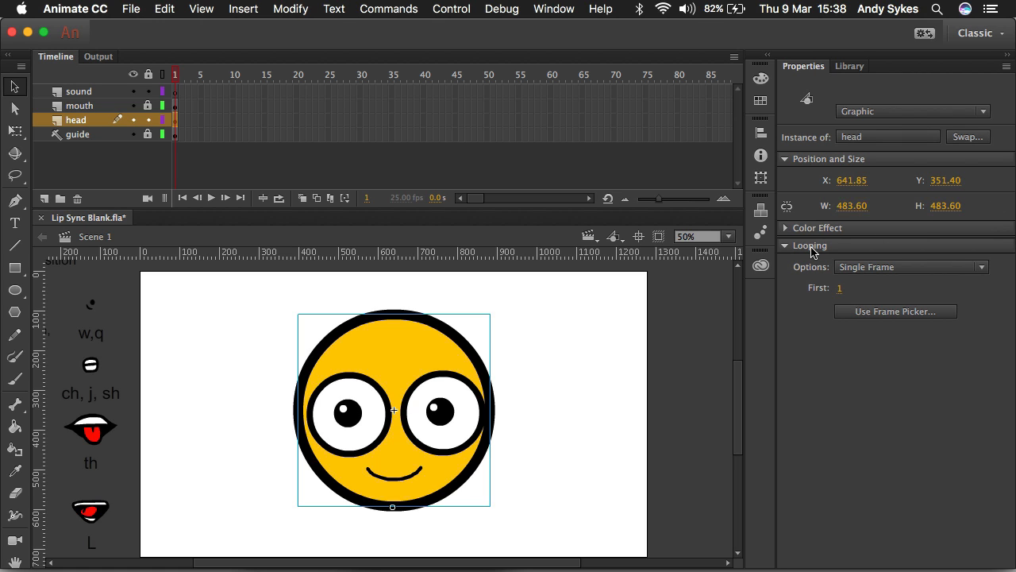
mouse_move(867, 270)
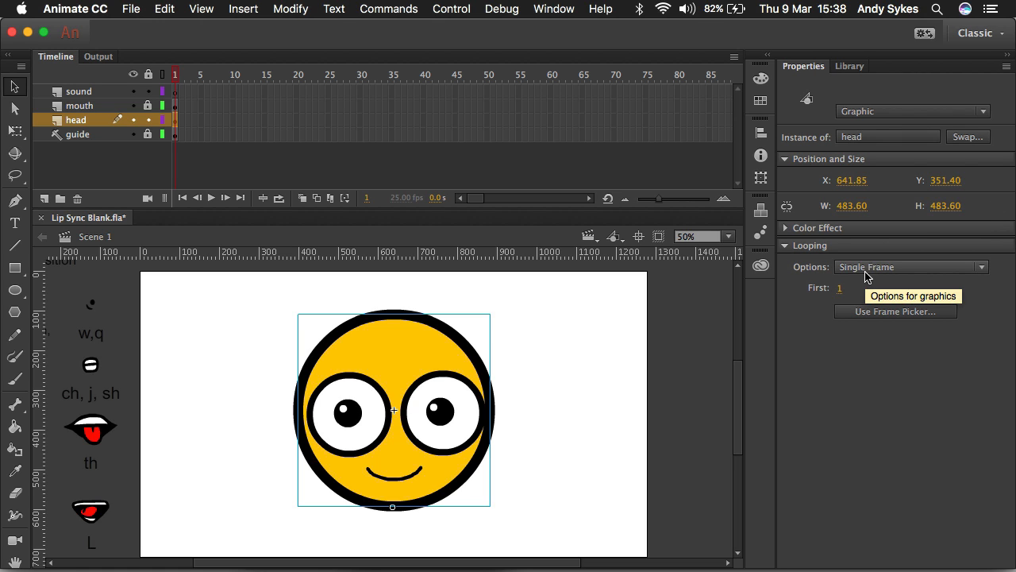
mouse_move(801, 338)
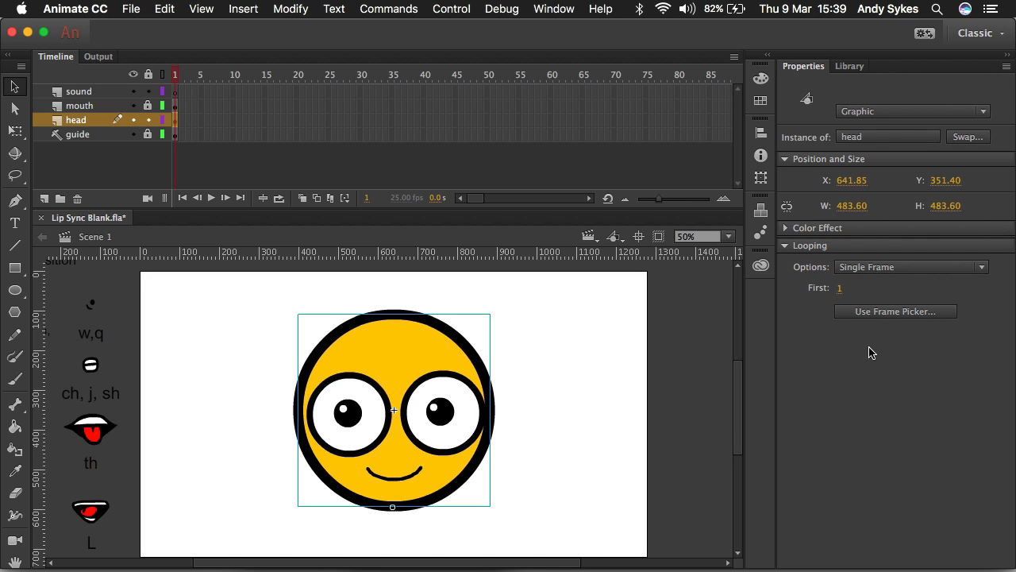
mouse_move(400, 401)
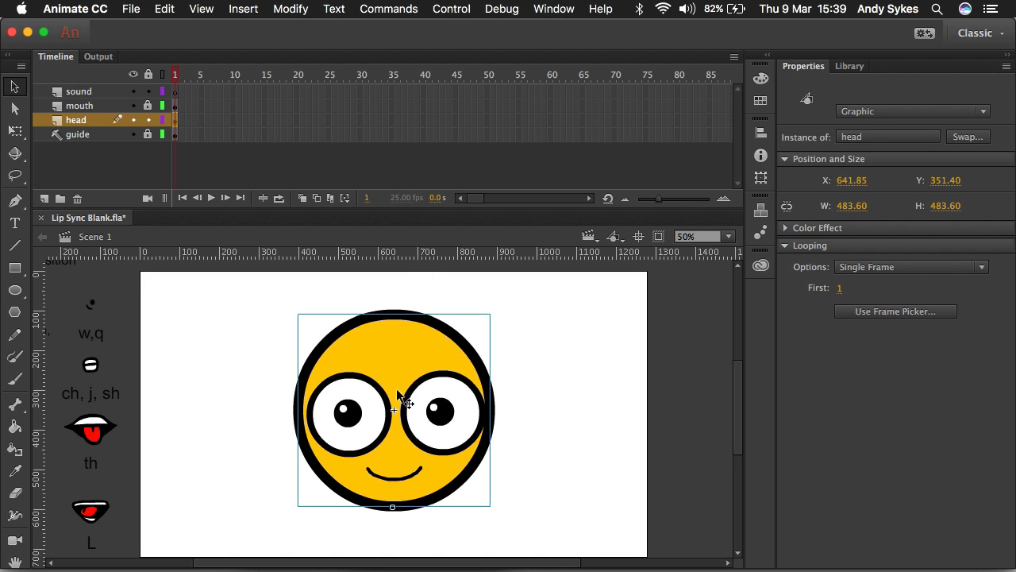
mouse_move(389, 356)
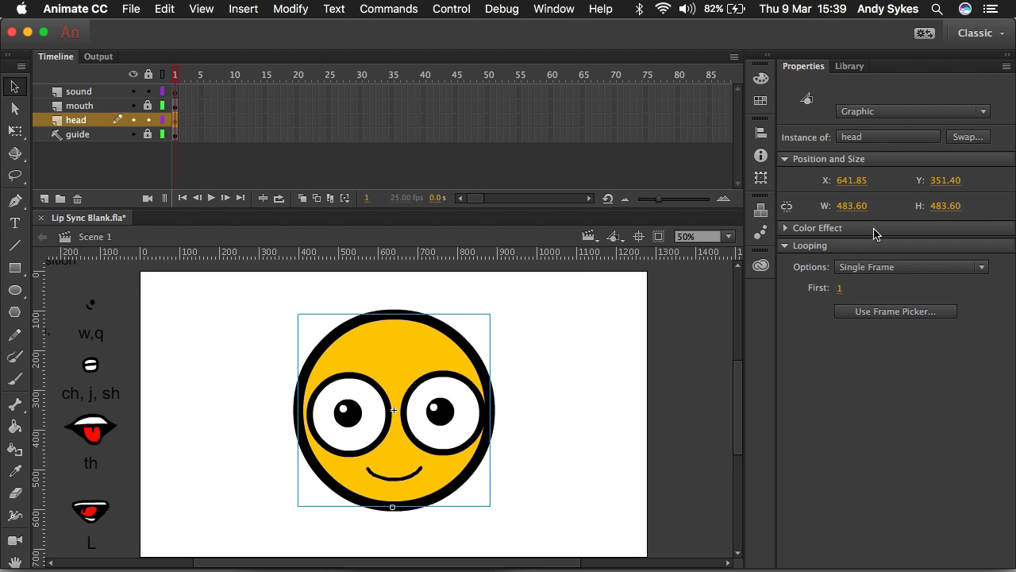
mouse_move(847, 254)
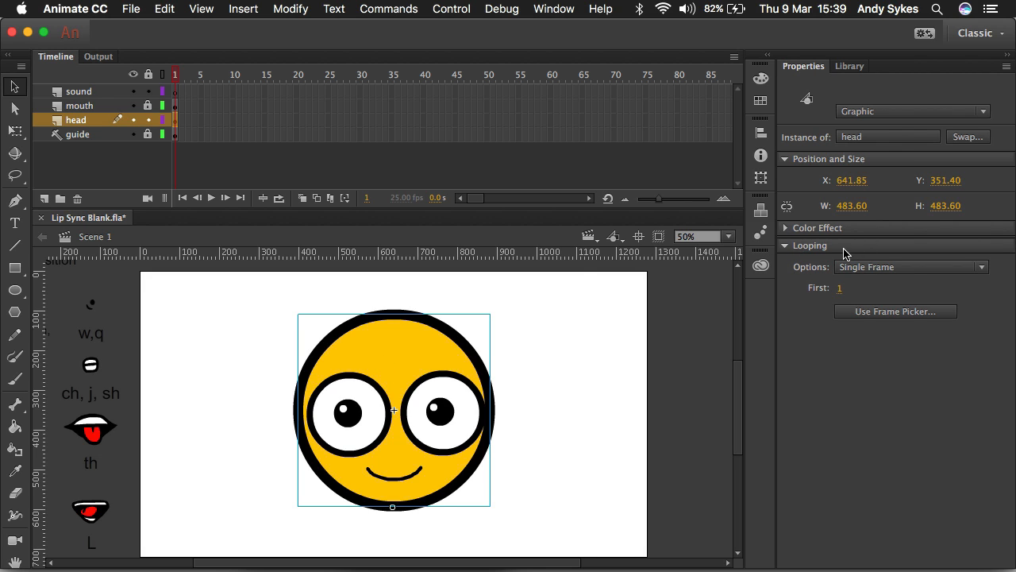
mouse_move(454, 347)
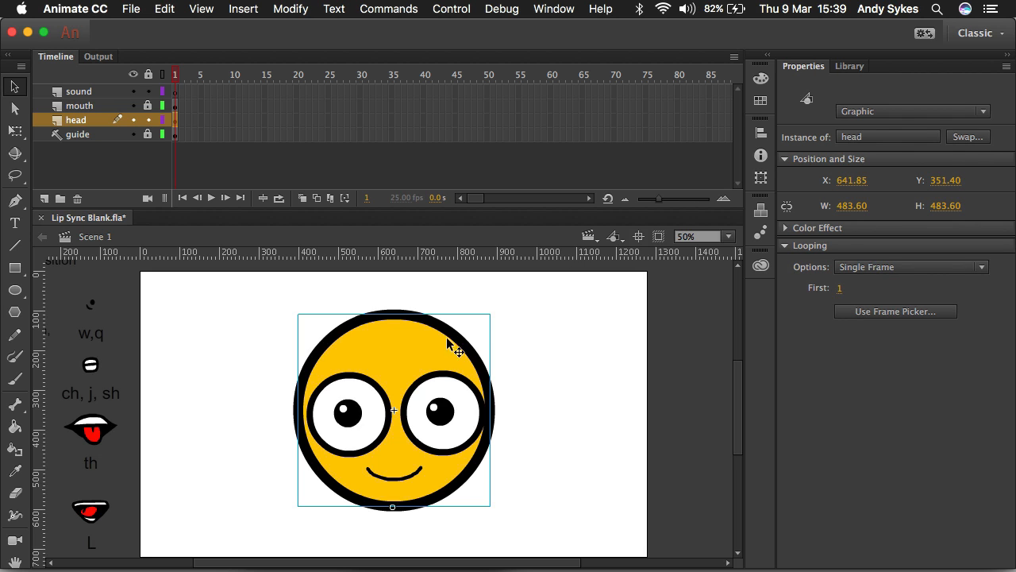
Step: Enter the head symbol and step through its Layer 1 frames to preview each stored eye pose
double_click(394, 409)
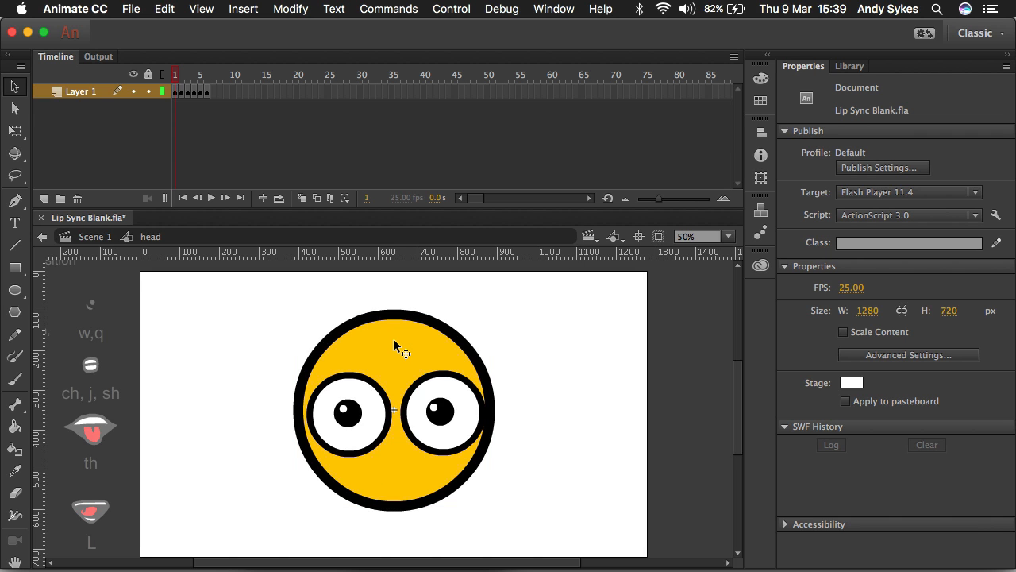
mouse_move(157, 140)
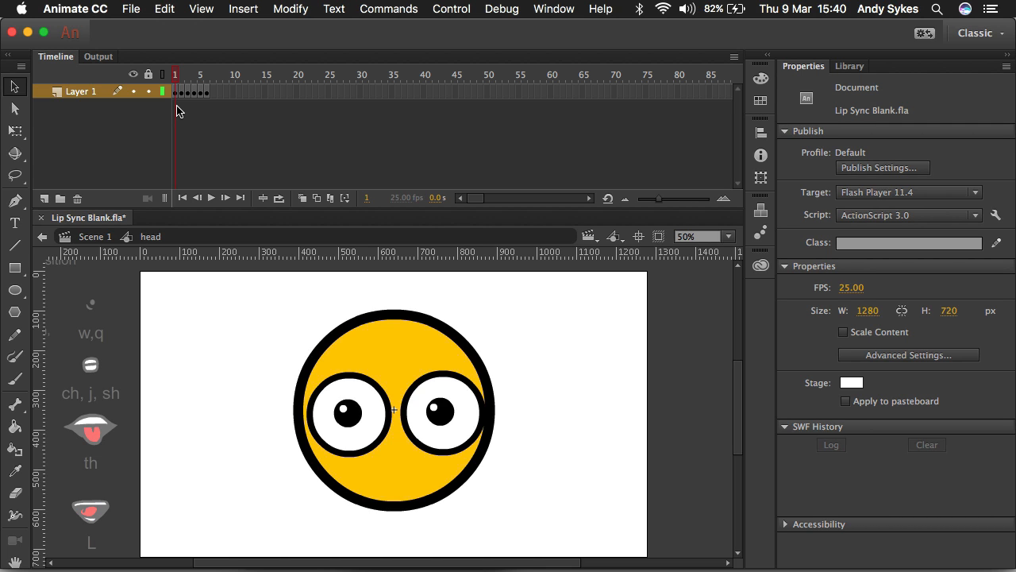
click(197, 74)
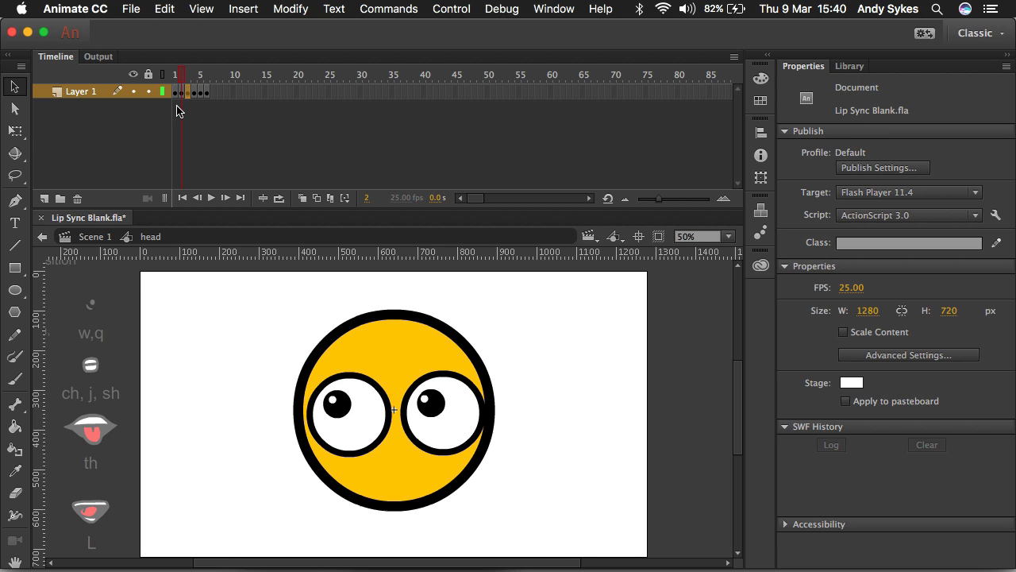
click(200, 74)
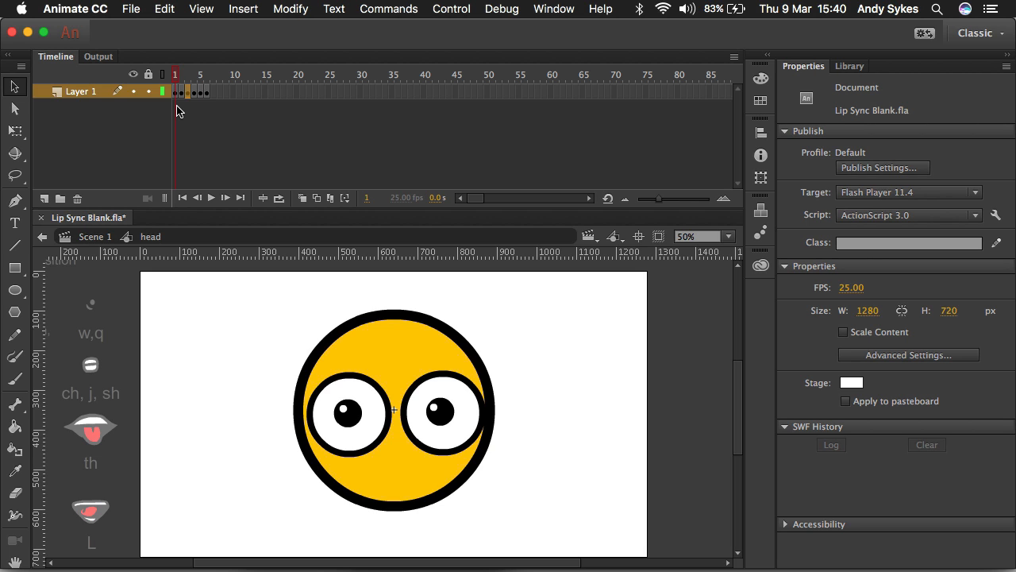
click(206, 74)
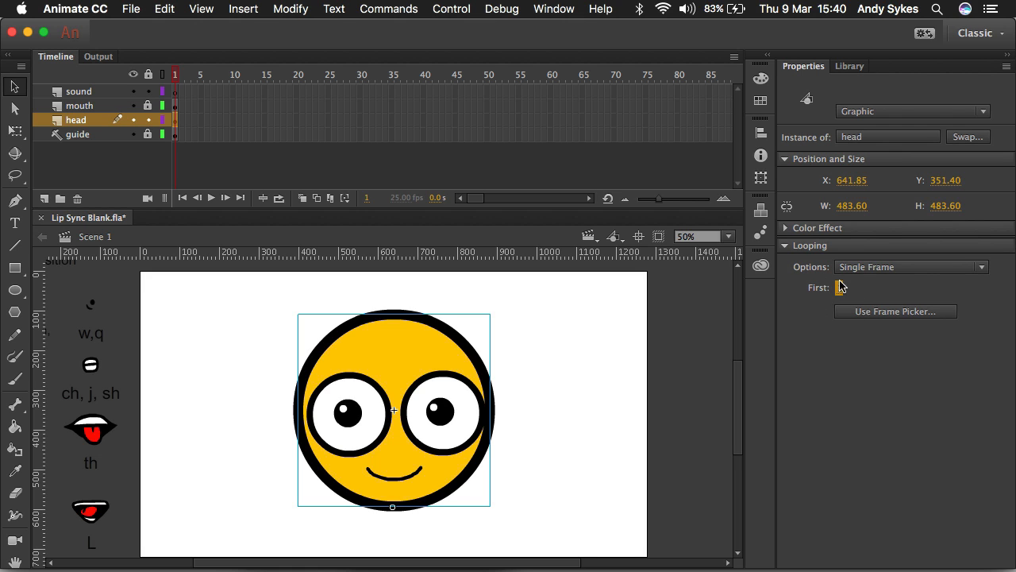
Step: Select the head instance's First frame field under Looping for editing
click(839, 287)
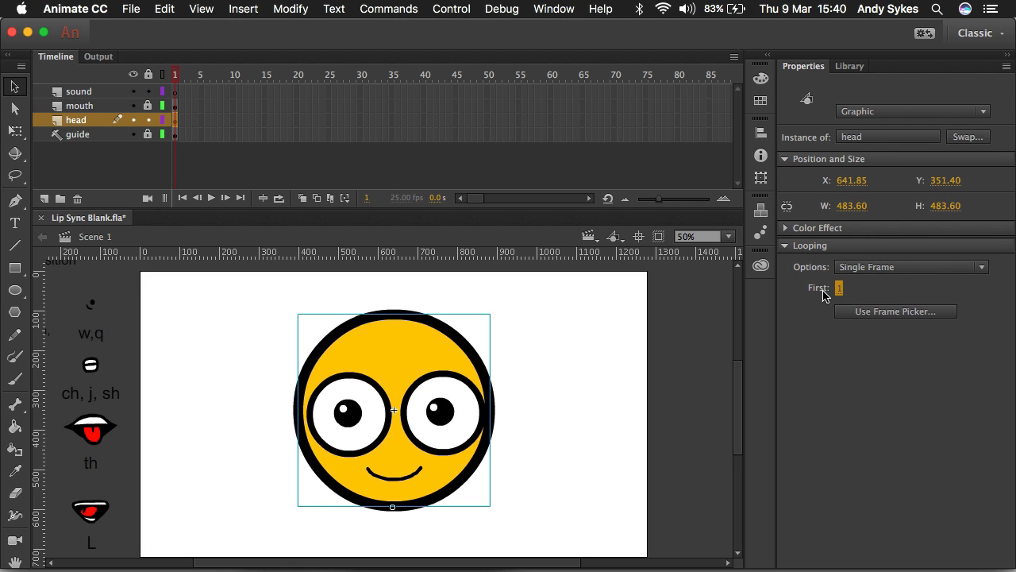
mouse_move(839, 287)
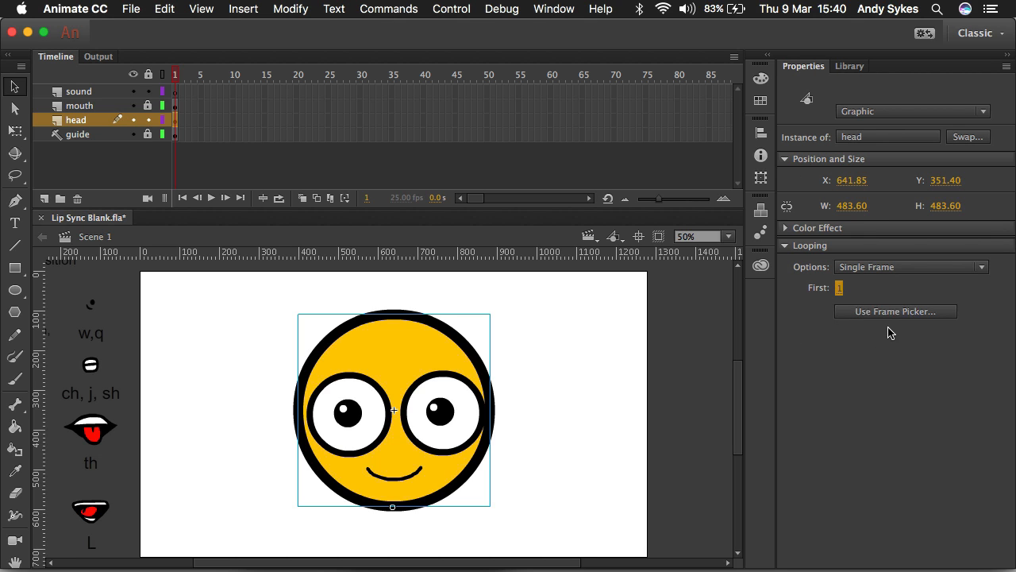
mouse_move(886, 311)
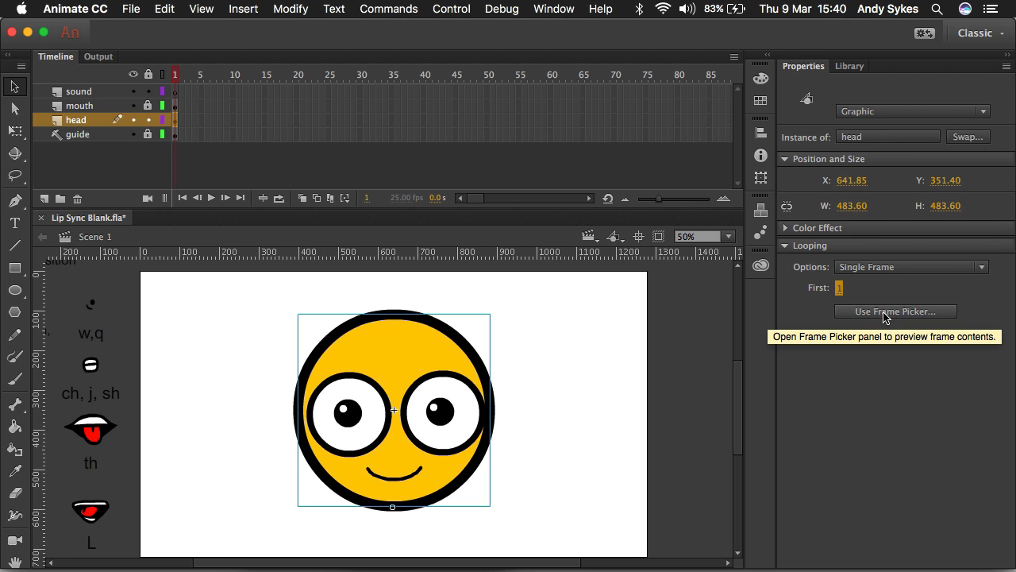
Step: Enable Use Frame Picker for the head instance and pick the fifth eye-pose thumbnail
click(896, 310)
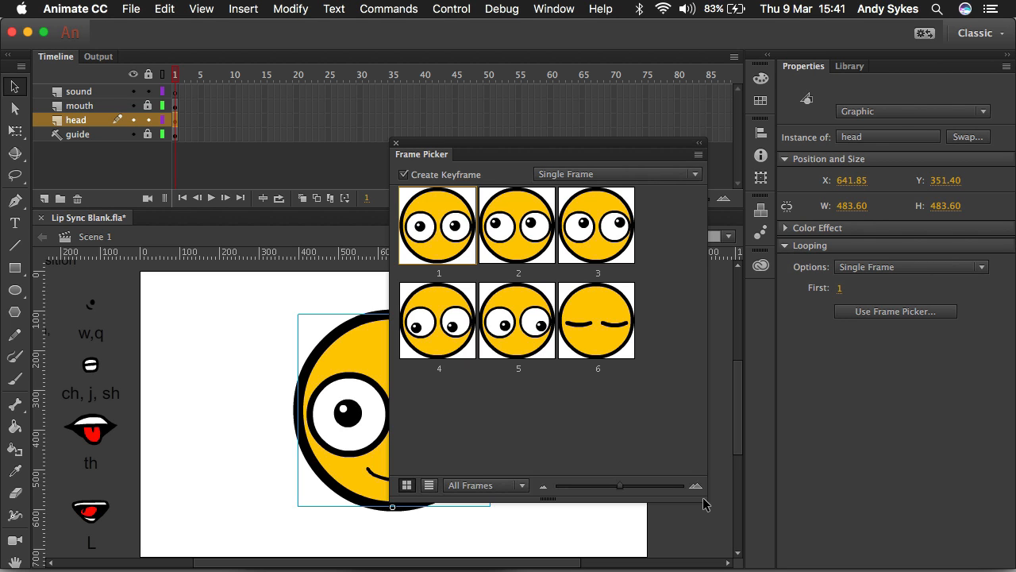
mouse_move(512, 141)
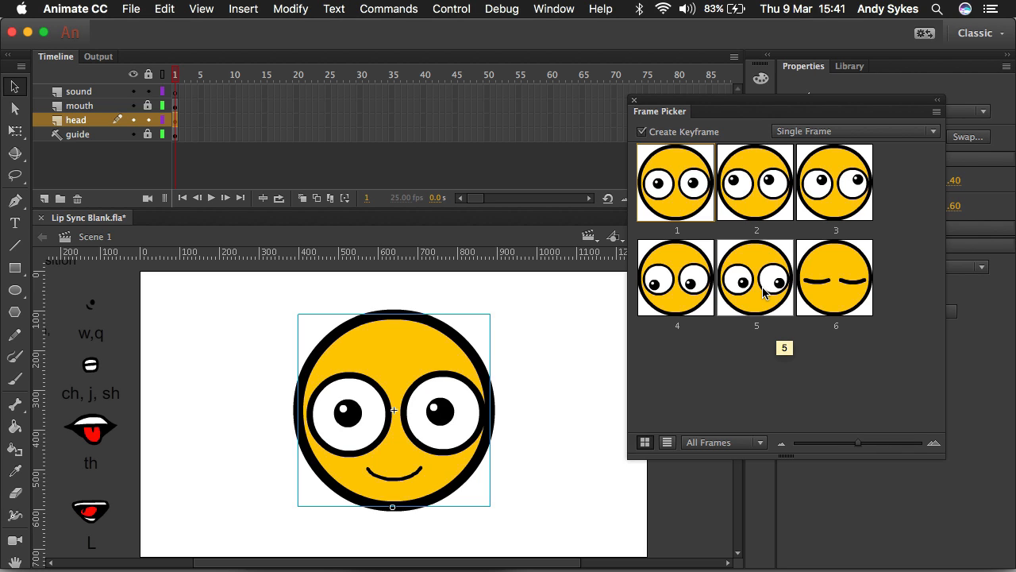
click(677, 181)
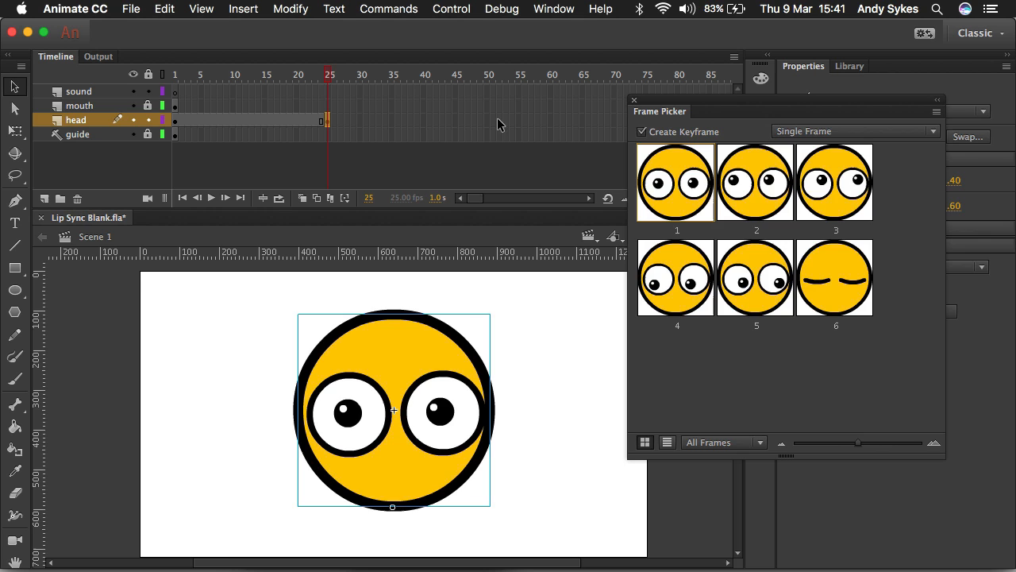
Step: Key a closed-eye blink at frame 50 on the head layer, then reopen the eyes just after
click(486, 119)
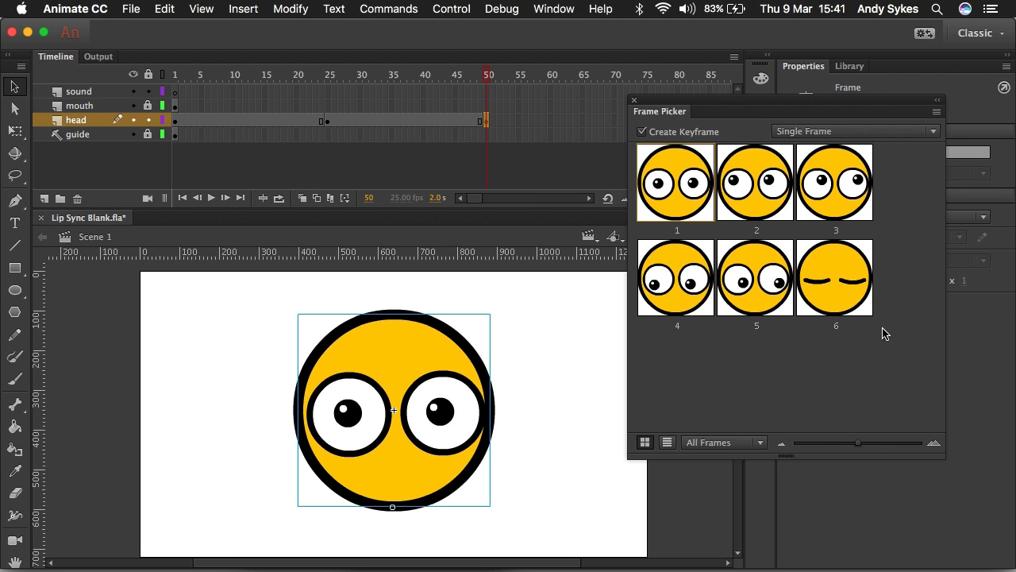
click(835, 277)
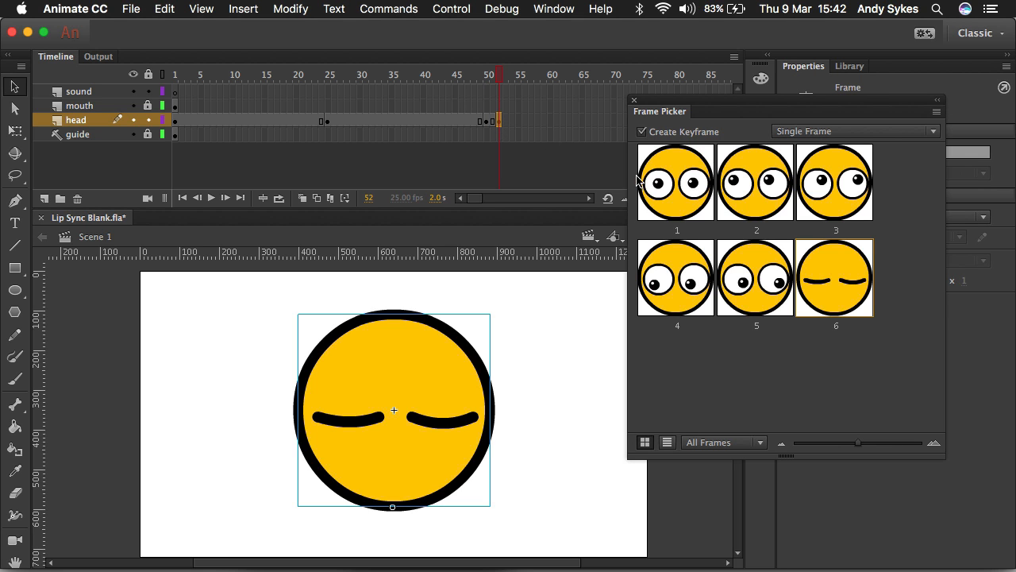
click(676, 181)
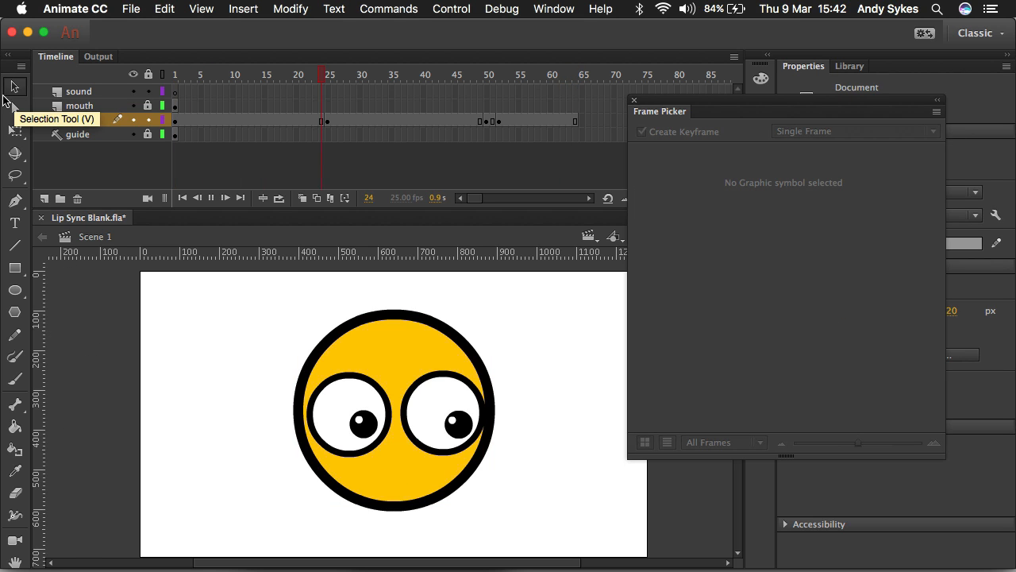
Step: Insert frames on the mouth layer out to frame 64 and scrub to confirm the smile stays visible
click(574, 75)
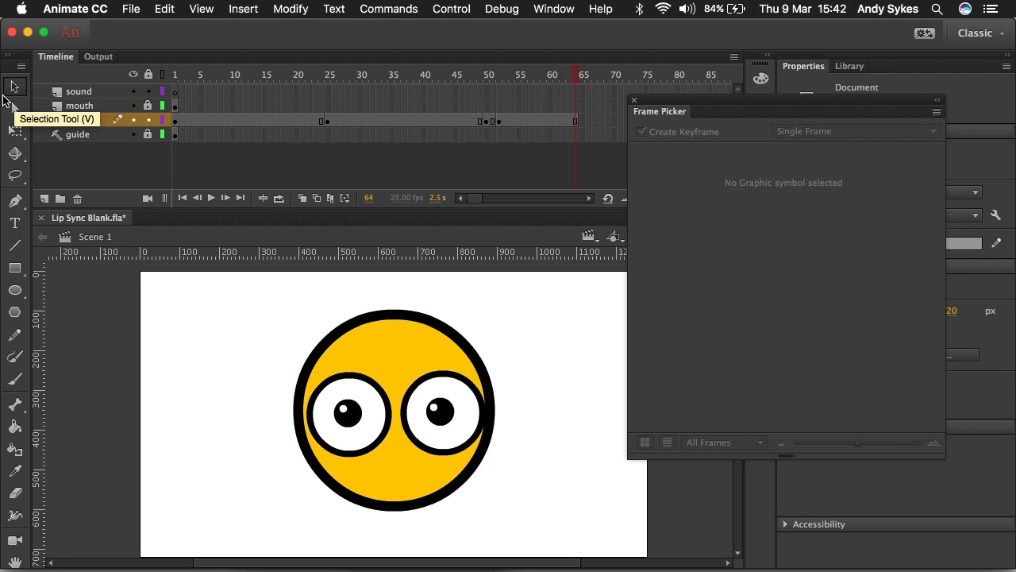
click(362, 74)
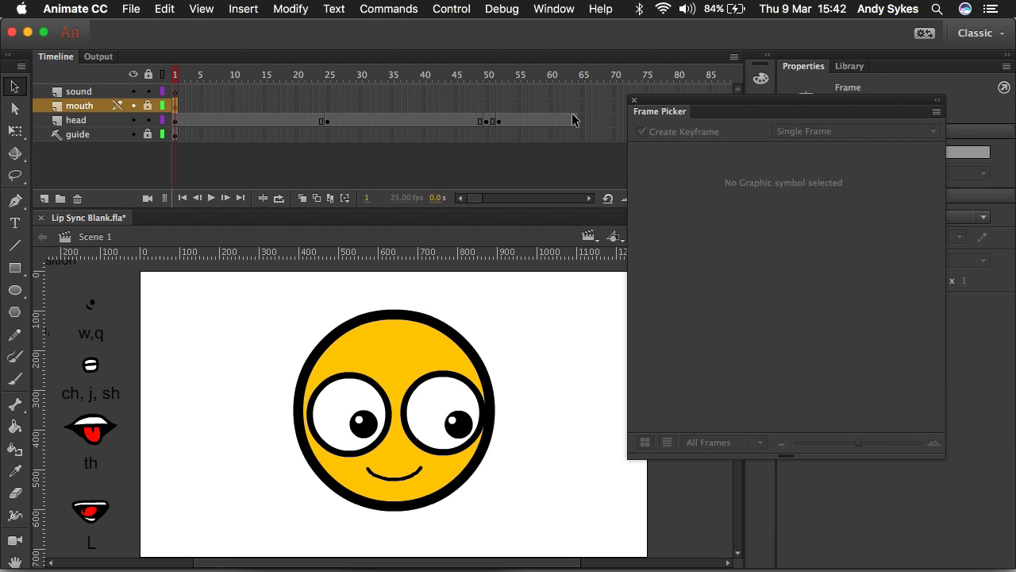
click(577, 75)
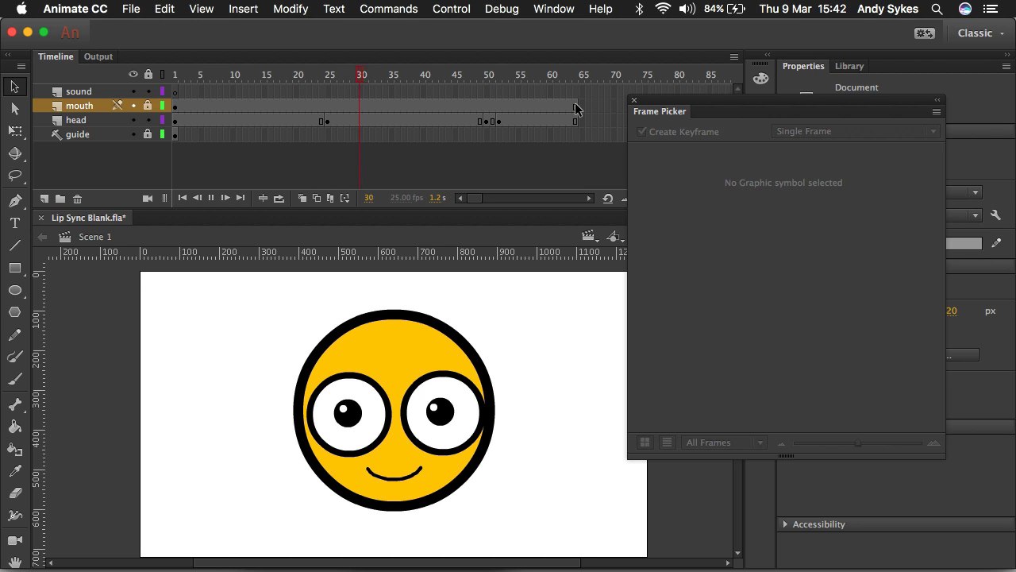
click(575, 75)
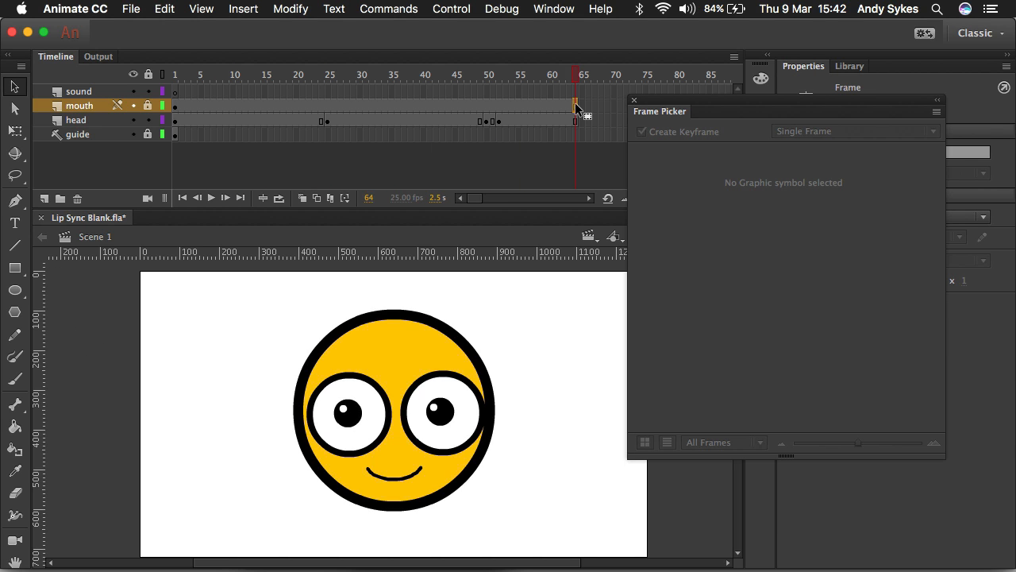